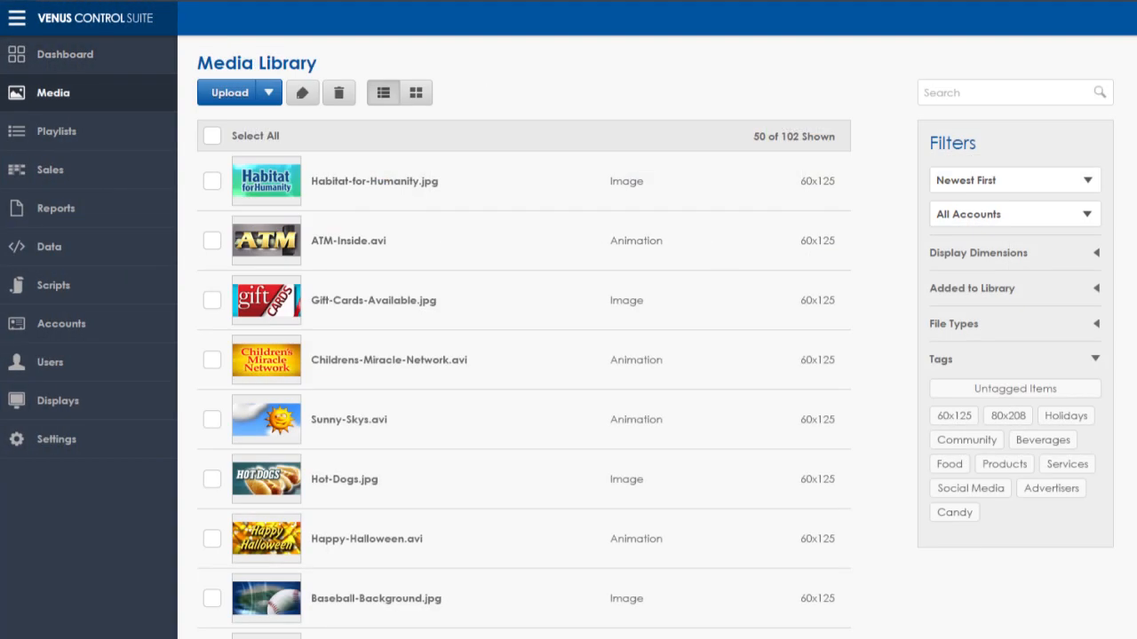
- Open the Energy Drinks playlist, return to Media, and view Habitat-for-Humanity.jpg's 60x125 tag
click(56, 131)
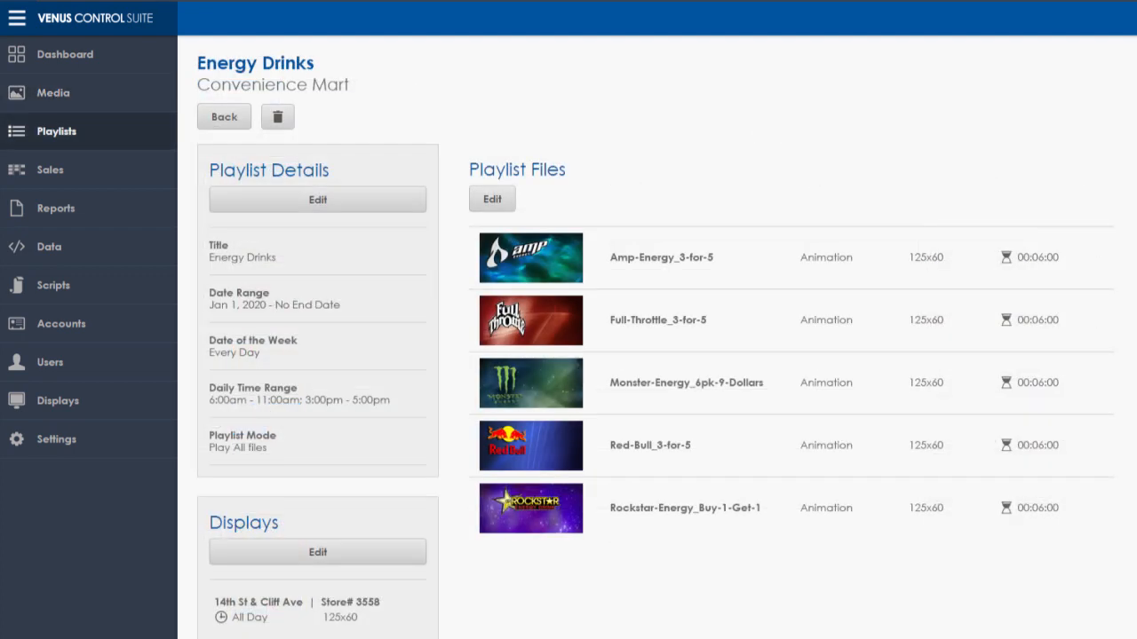
click(55, 207)
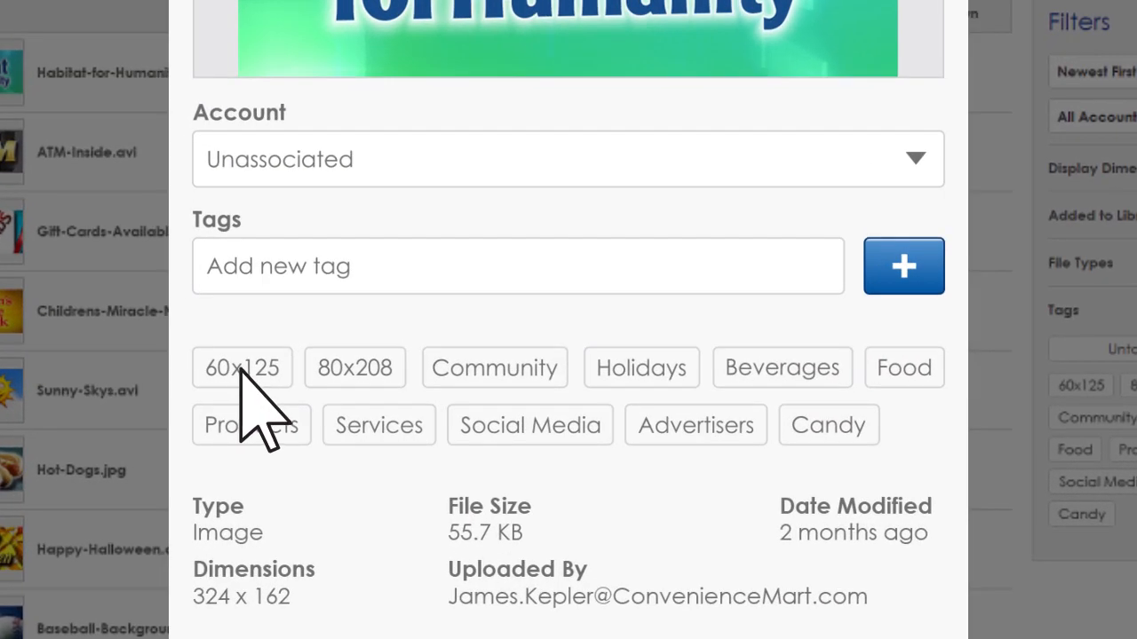
click(495, 368)
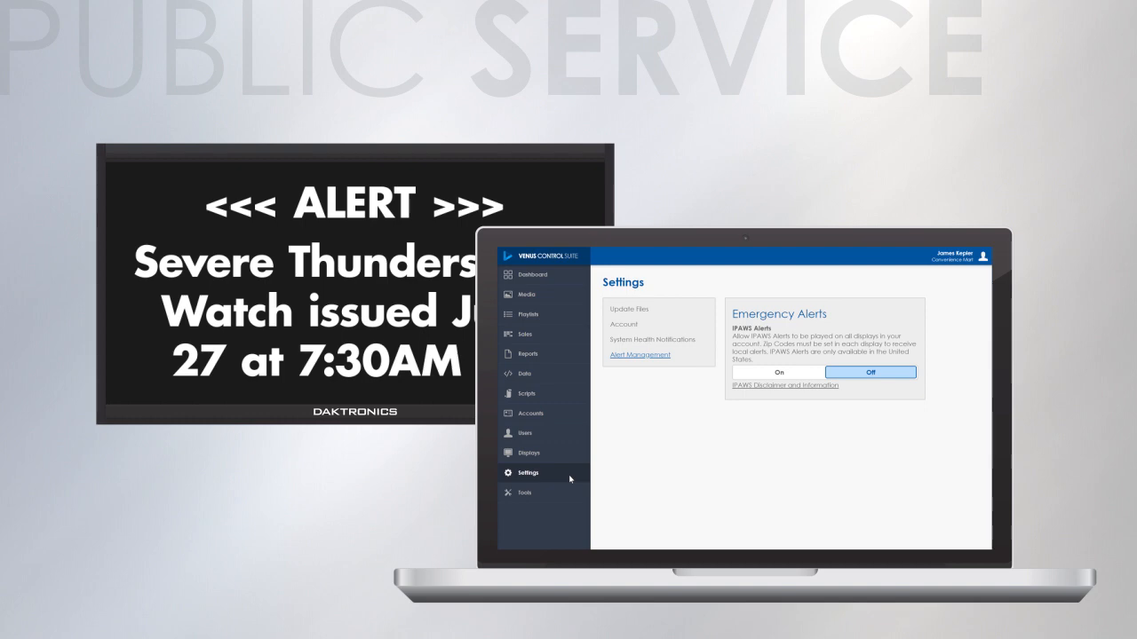
- Switch IPAWS Alerts to On and scroll through the checked alert categories
click(778, 372)
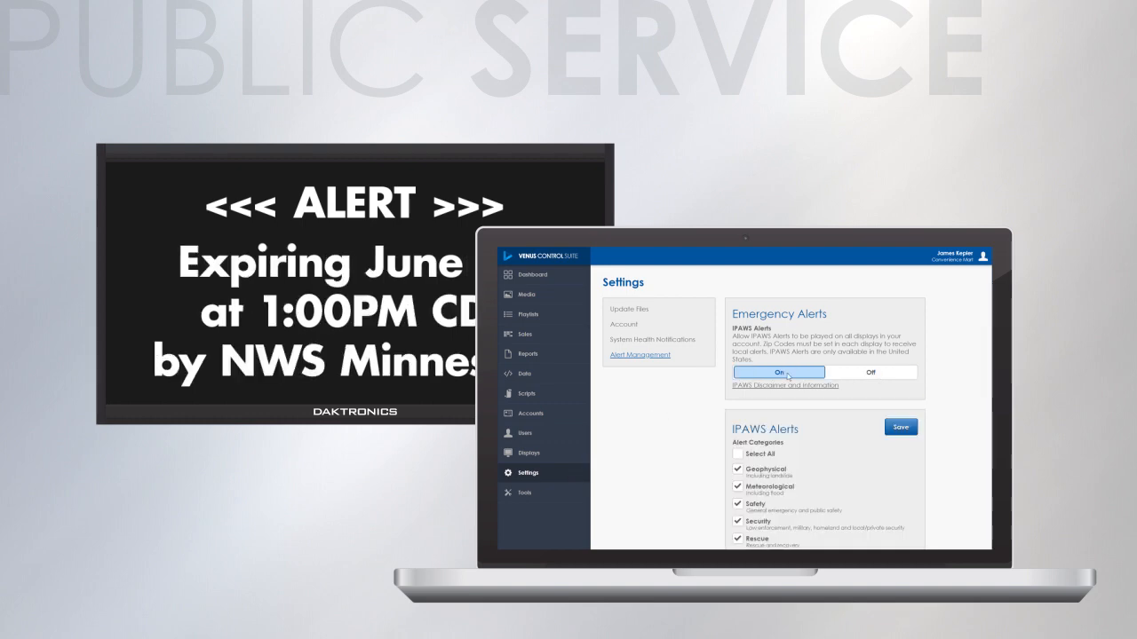
scroll(down, 3)
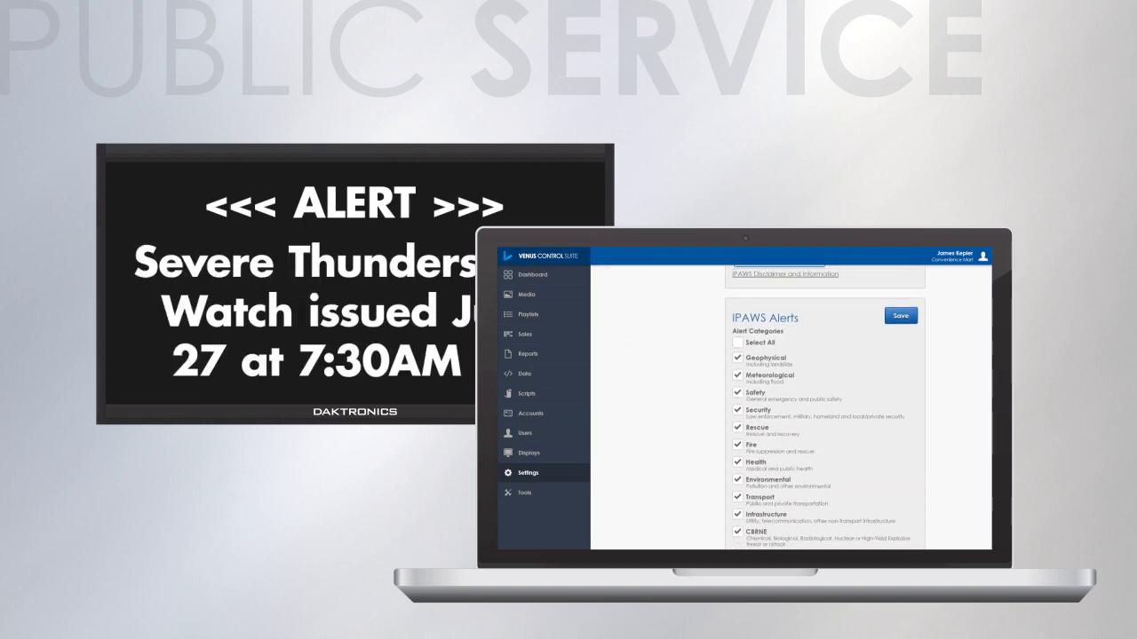
scroll(down, 3)
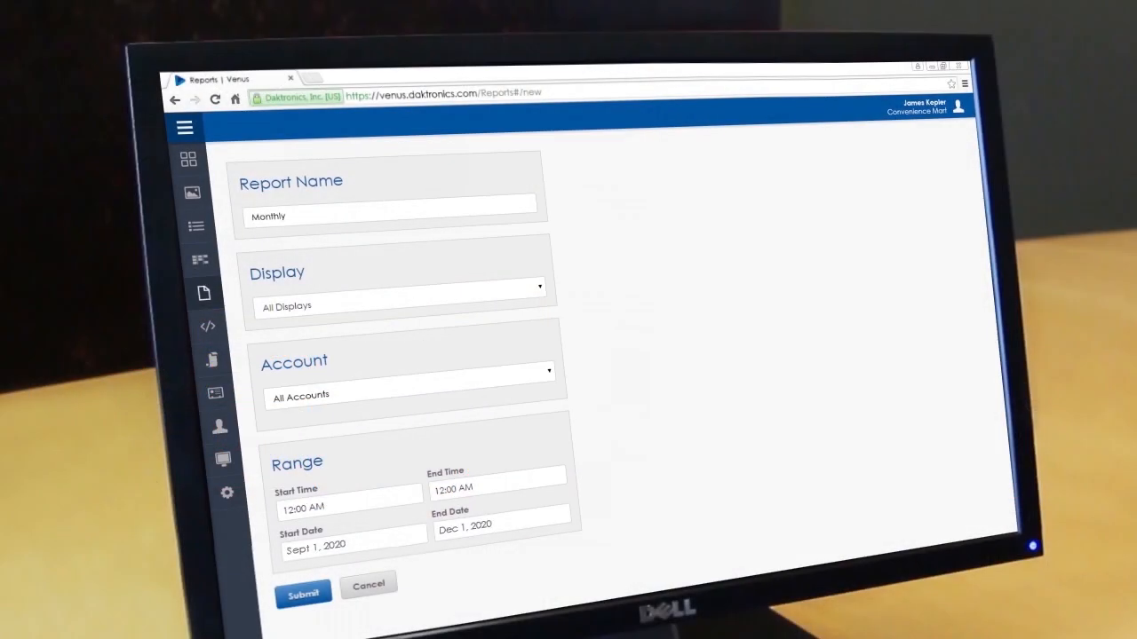
- Set the Monthly Specials report's account to Convenience Mart
click(407, 370)
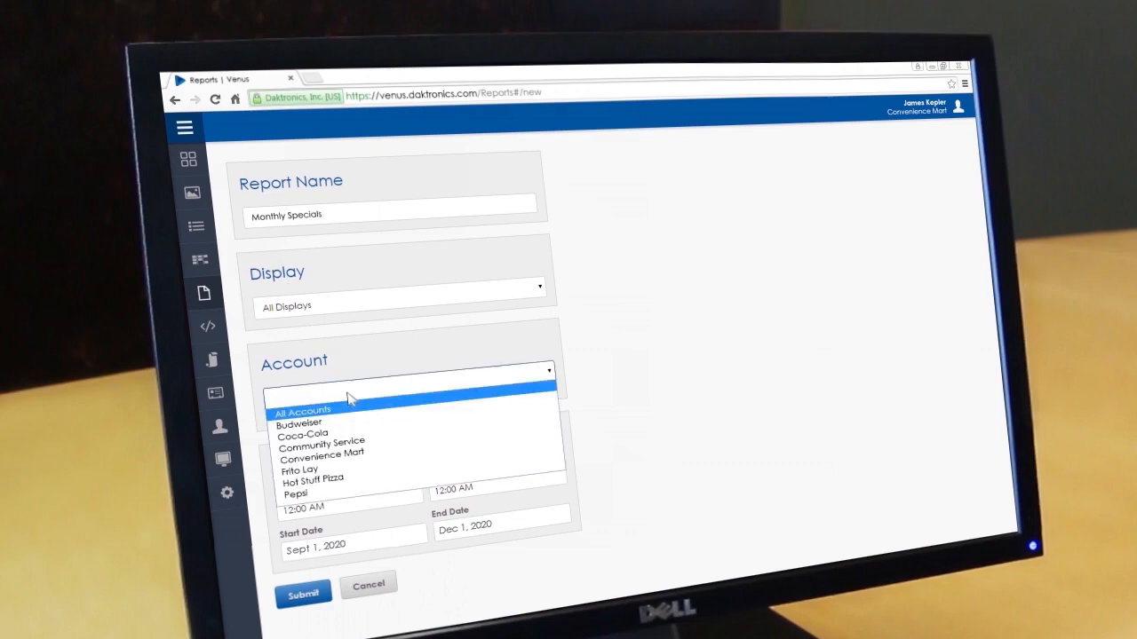
click(302, 593)
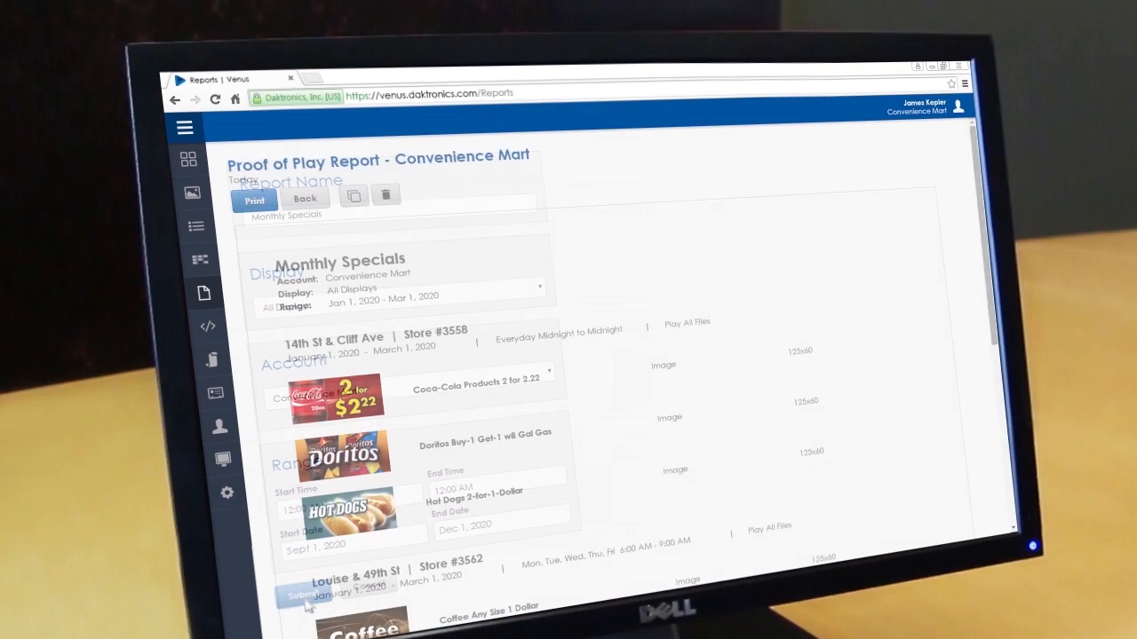